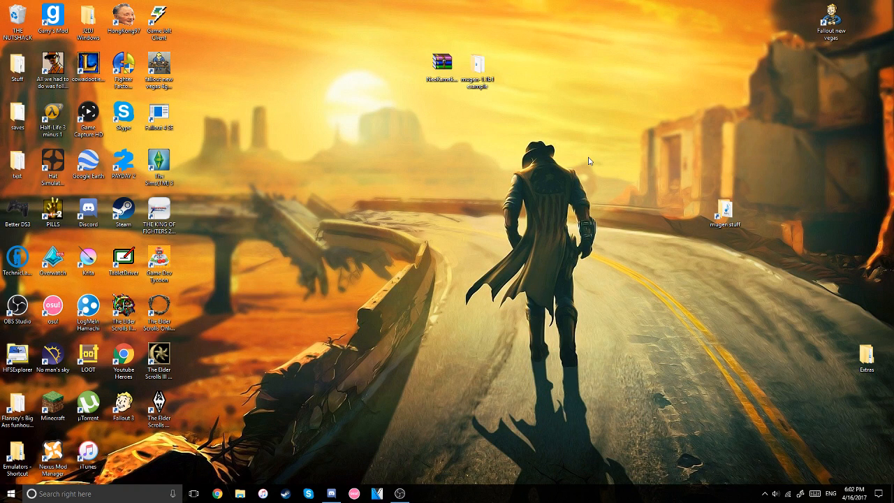
{"action": "mouse_move", "coordinate": [452, 119]}
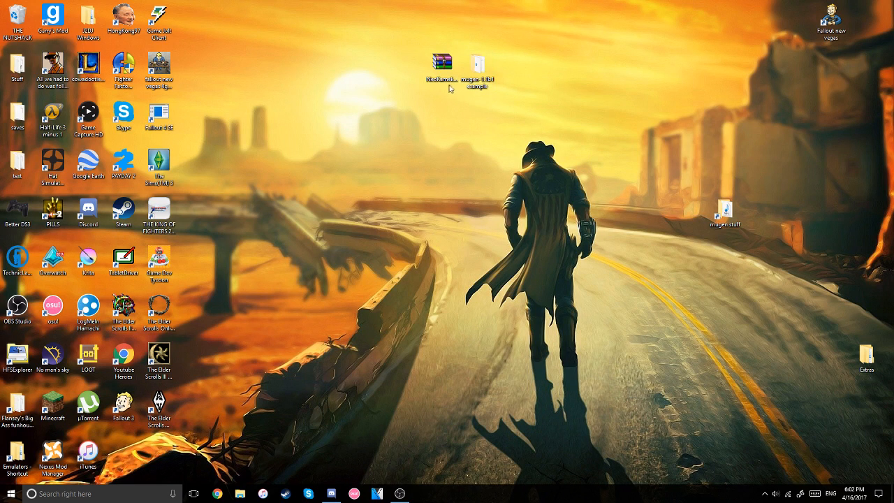
{"action": "mouse_move", "coordinate": [497, 96]}
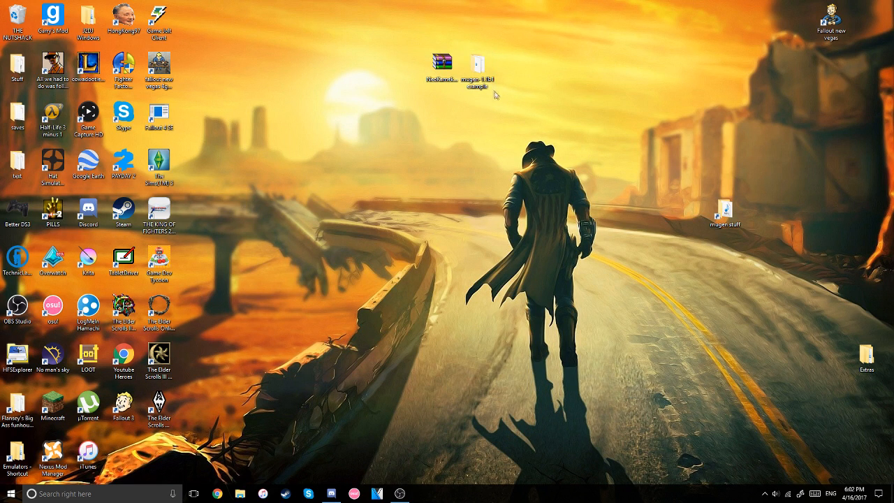
Open NeoKamekFinalDestination2.zip in WinRAR, dismiss the popup, and select the finaldest2 stage files.
{"action": "left_click", "coordinate": [439, 62]}
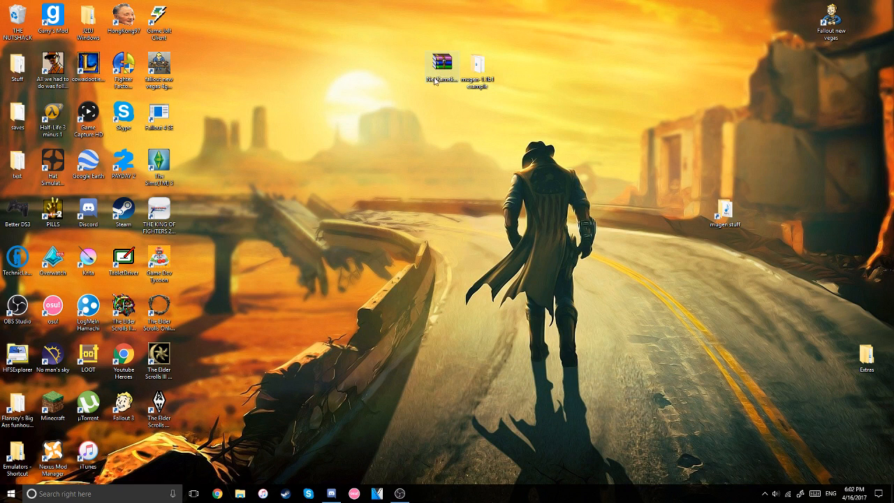
{"action": "double_click", "coordinate": [441, 61]}
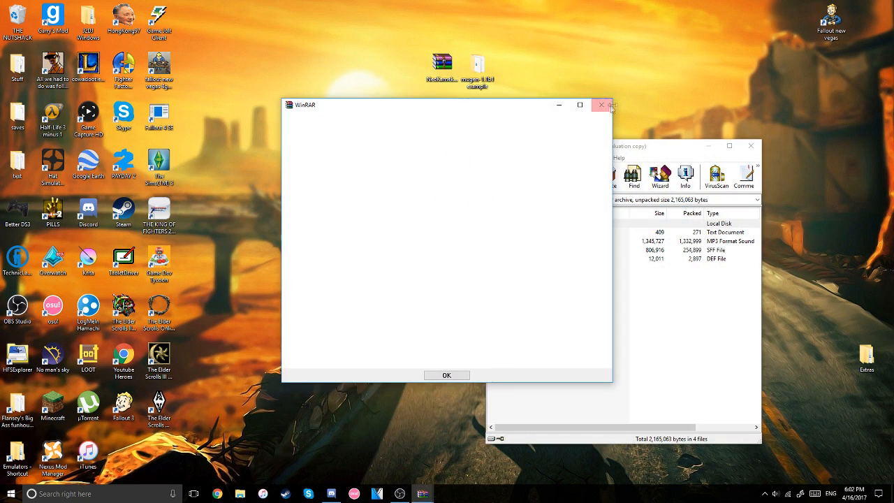
{"action": "left_click", "coordinate": [446, 375]}
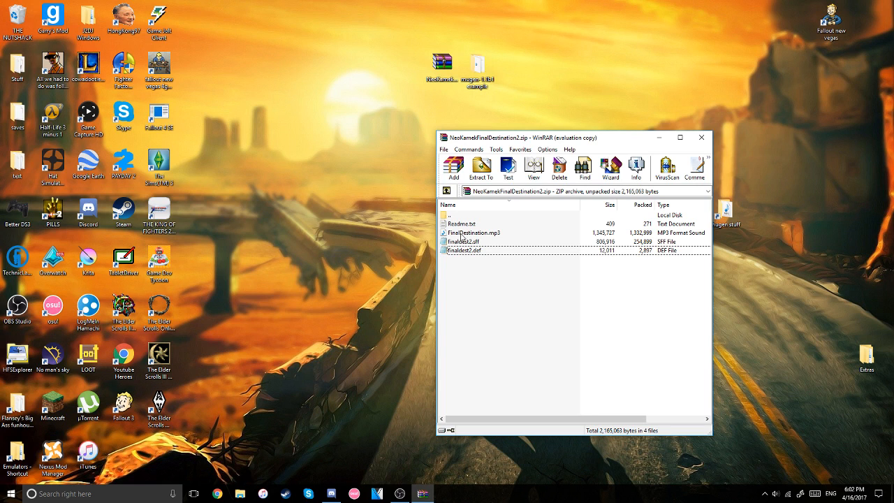
{"action": "mouse_move", "coordinate": [498, 238]}
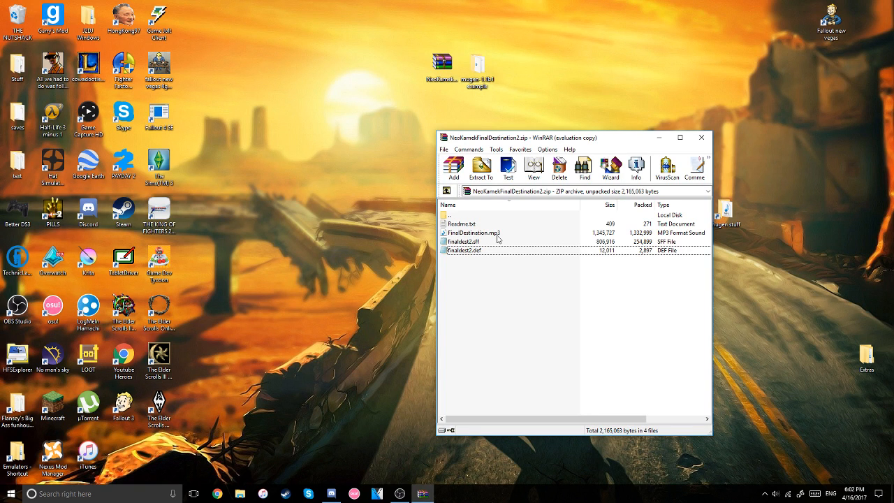
{"action": "left_click", "coordinate": [463, 250]}
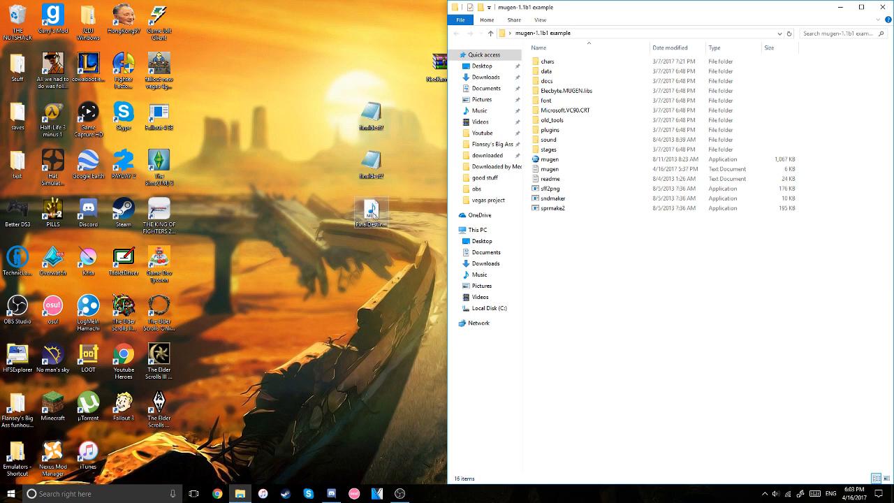
Put the finaldest2 def and sff files into mugen-1.1b1 example\stages and confirm they arrived.
{"action": "left_click", "coordinate": [372, 213]}
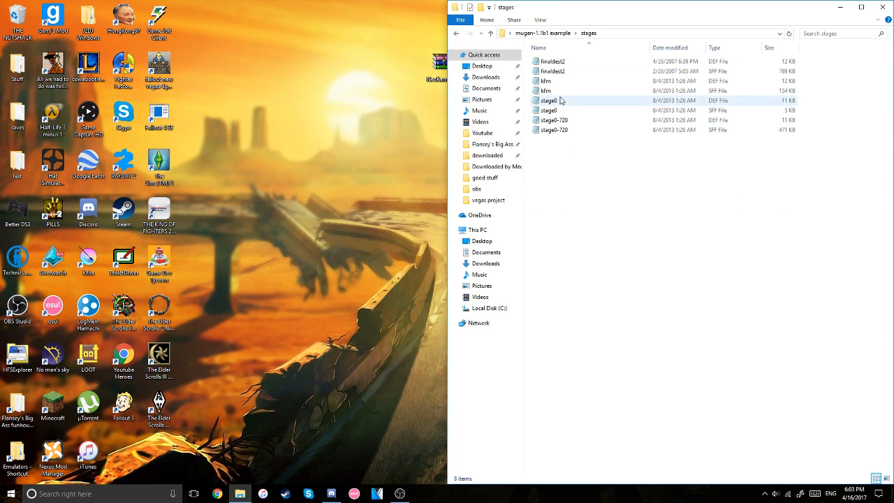
{"action": "left_click", "coordinate": [552, 60]}
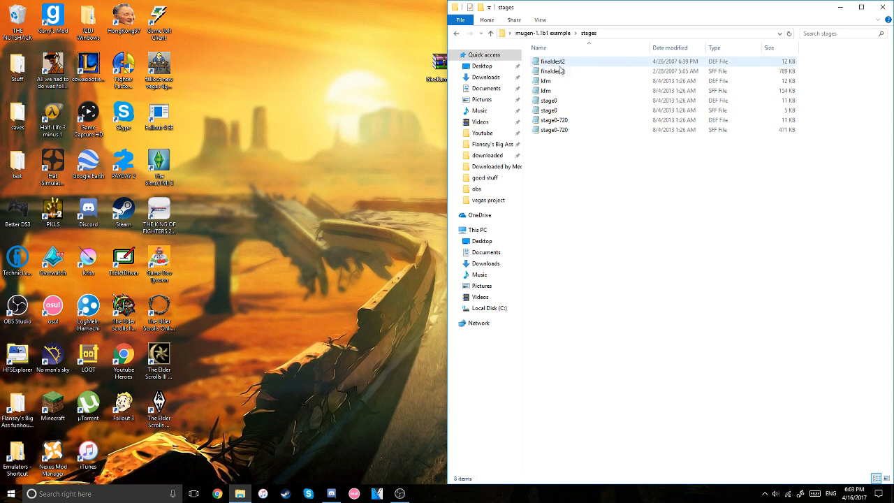
{"action": "left_click", "coordinate": [482, 65]}
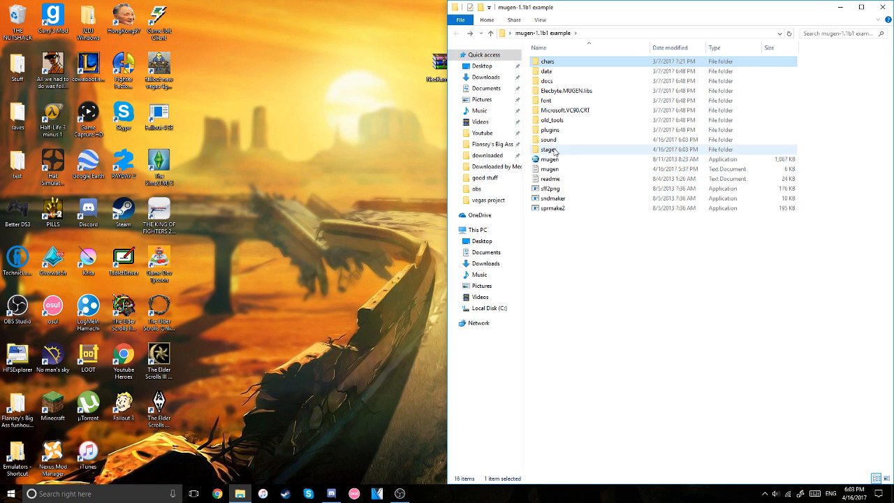
{"action": "double_click", "coordinate": [550, 149]}
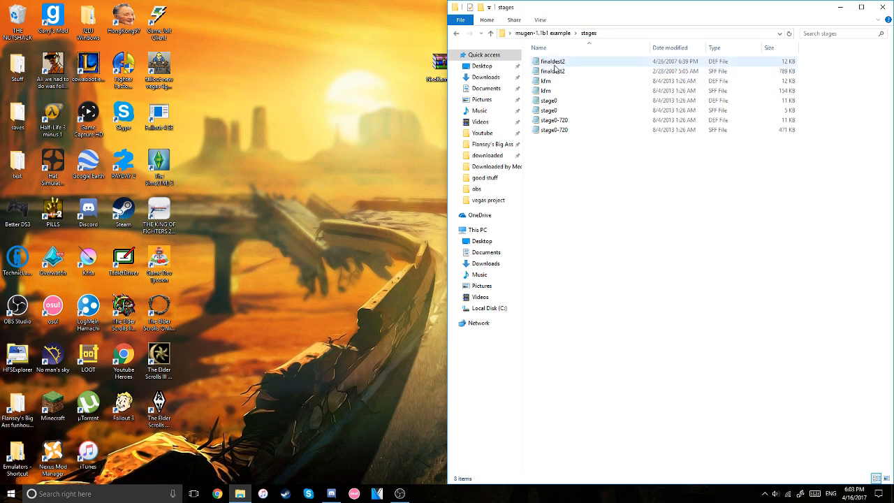
{"action": "right_click", "coordinate": [553, 62]}
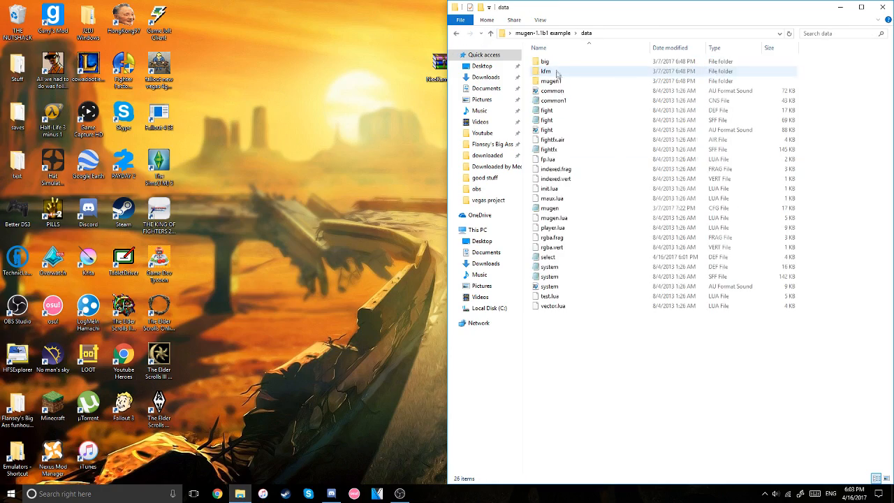
Open select.def in Notepad and scroll down to the character and stage entries.
{"action": "double_click", "coordinate": [548, 257]}
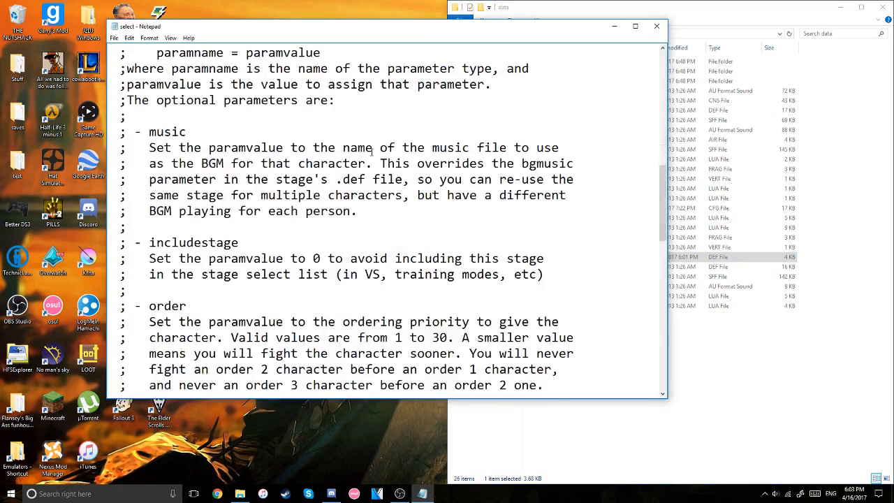
{"action": "scroll", "scroll_direction": "down", "scroll_amount": 3}
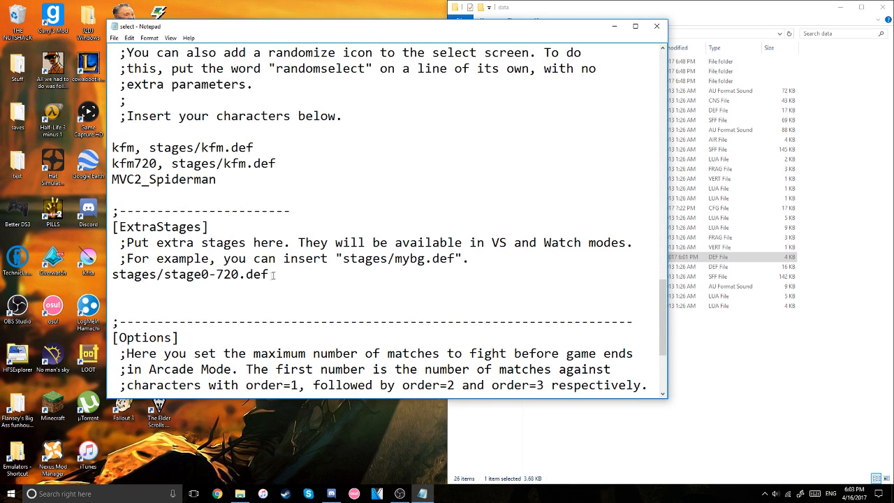
{"action": "double_click", "coordinate": [162, 226]}
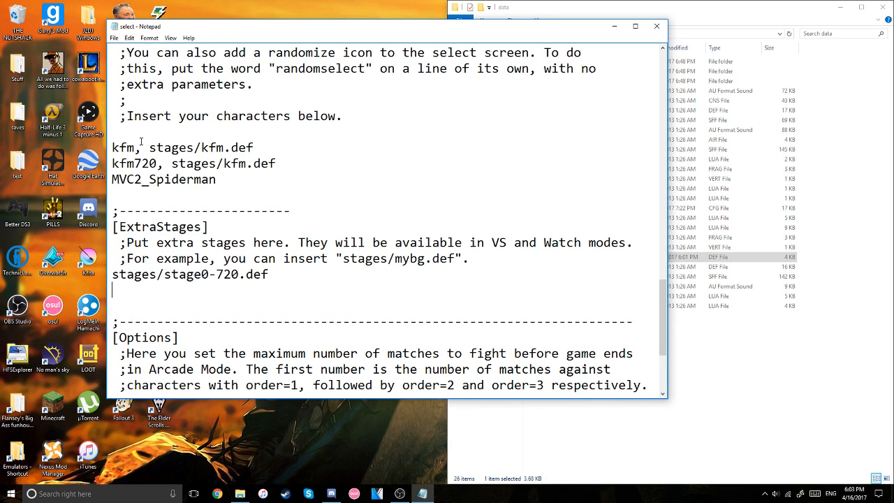
{"action": "left_click_drag", "start_coordinate": [130, 147], "coordinate": [218, 190]}
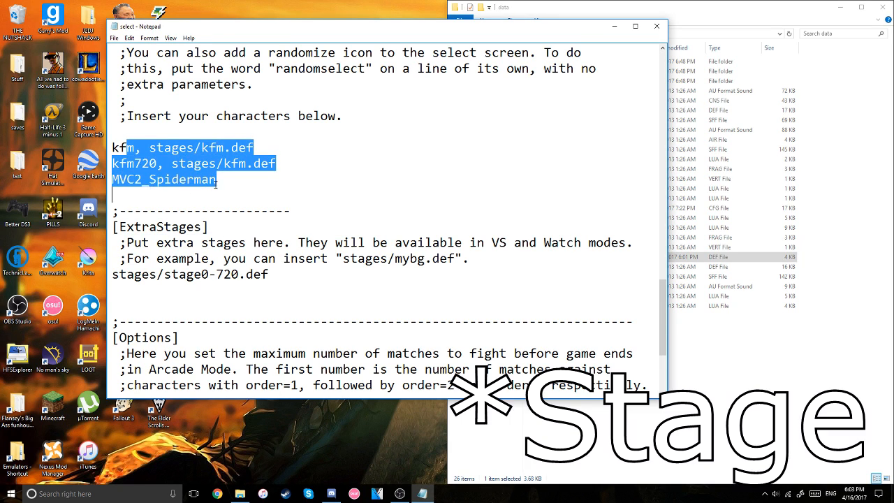
Add stages/finaldest2.def on a new line below stages/stage0-720.def under [ExtraStages].
{"action": "left_click", "coordinate": [281, 268]}
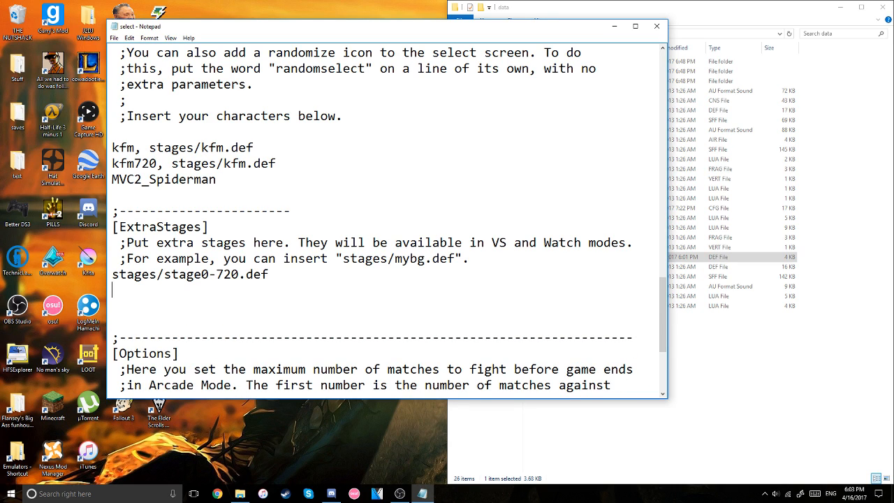
{"action": "type", "text": "stagees/"}
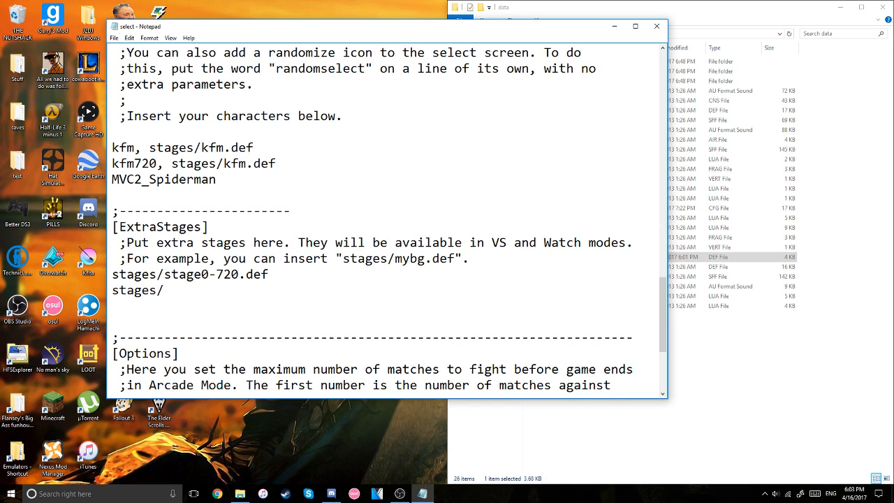
{"action": "type", "text": "finaldest2"}
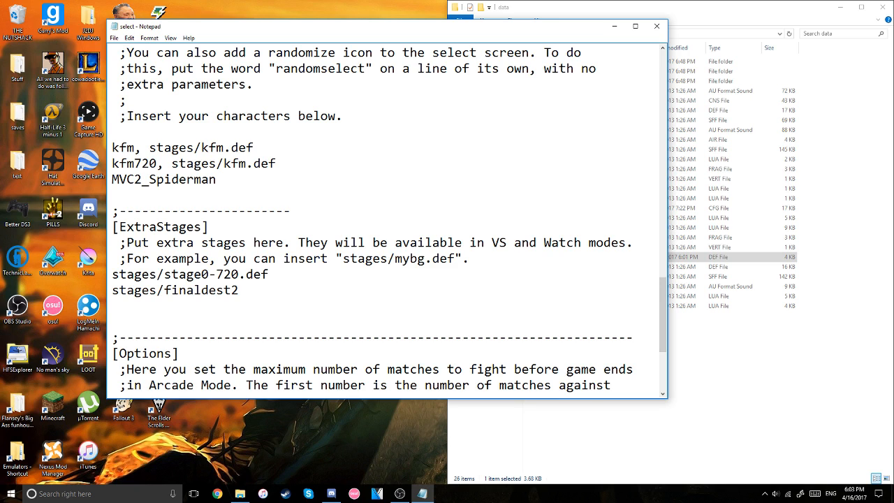
{"action": "type", "text": ".def"}
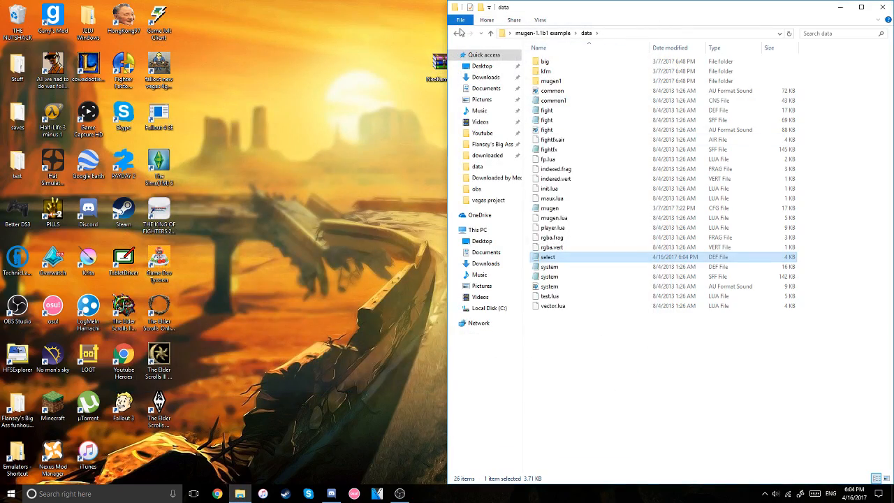
Return to the mugen-1.1b1 example folder and launch mugen.exe.
{"action": "left_click", "coordinate": [459, 33]}
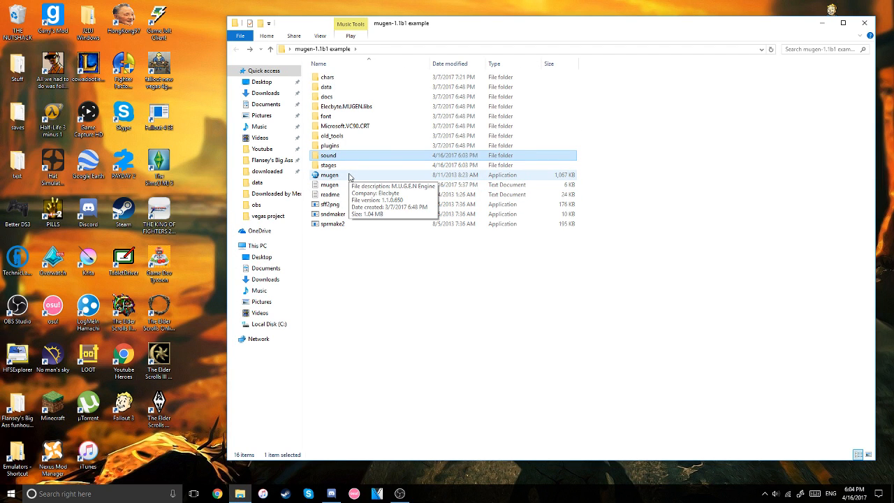
{"action": "left_click", "coordinate": [330, 175]}
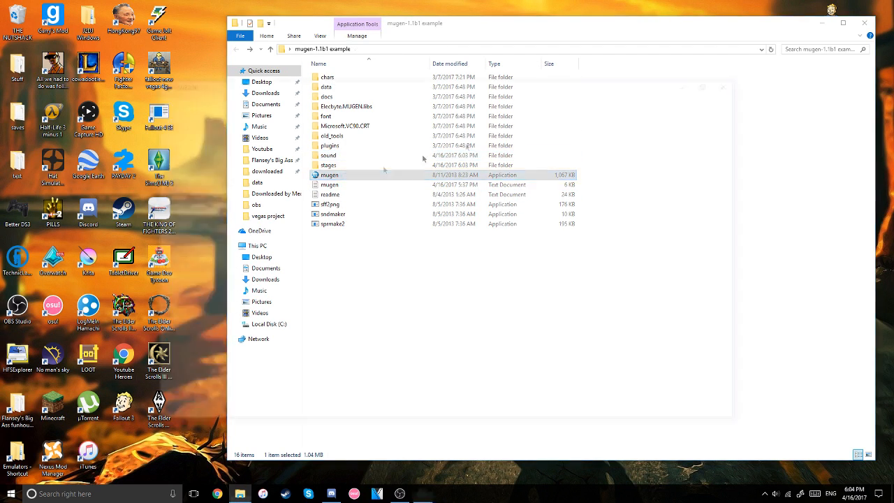
{"action": "double_click", "coordinate": [329, 175]}
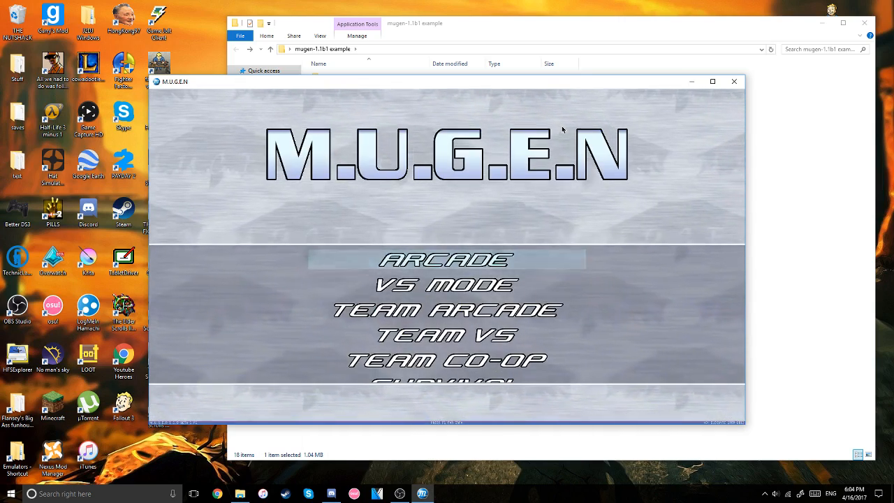